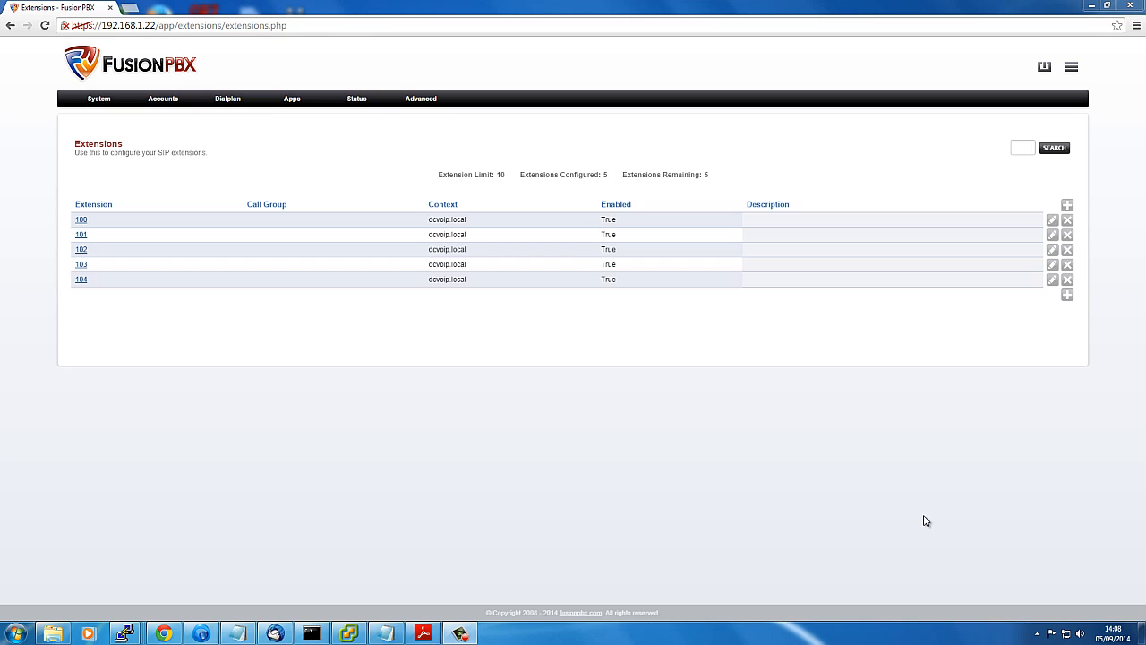
{"action": "mouse_move", "coordinate": [850, 486]}
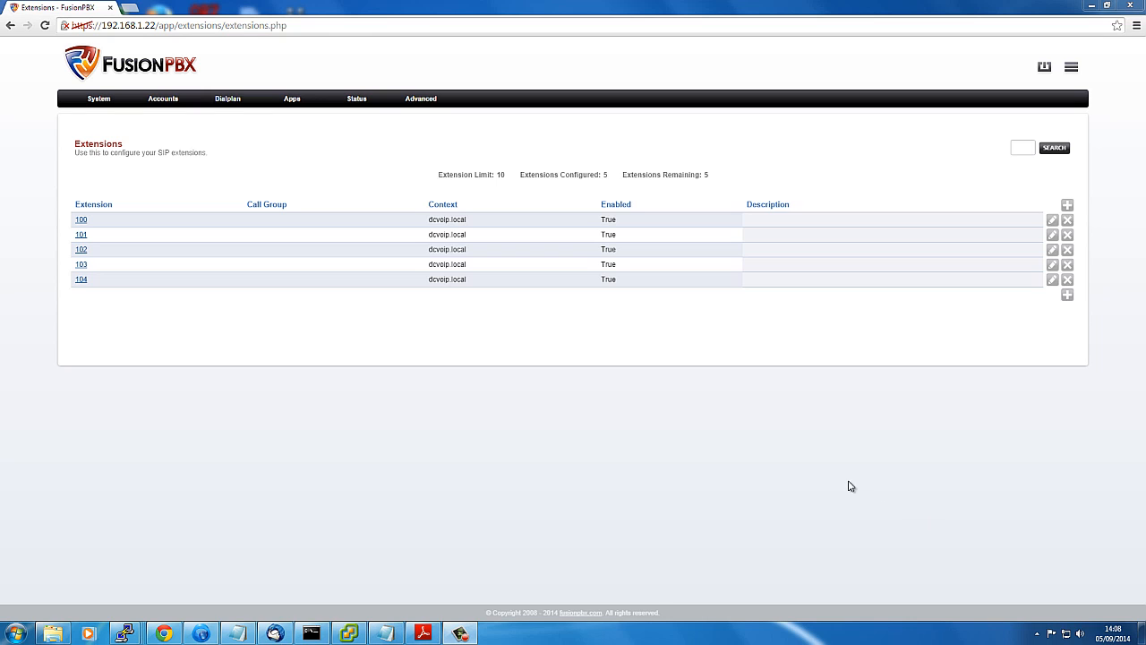
{"action": "mouse_move", "coordinate": [784, 434]}
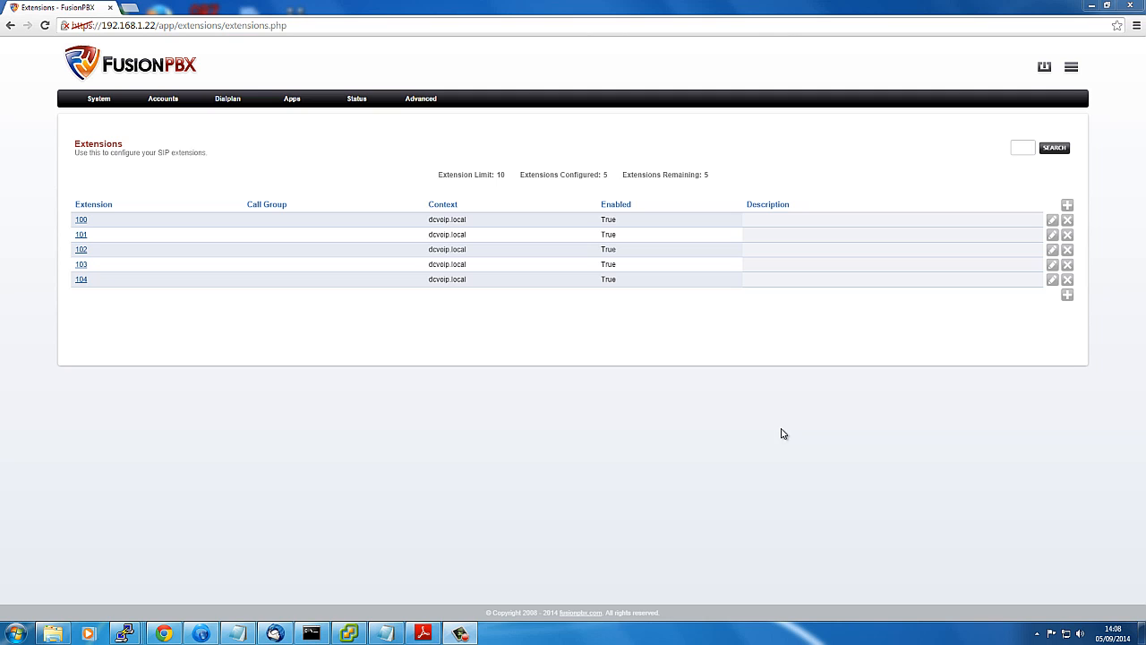
{"action": "mouse_move", "coordinate": [1067, 206]}
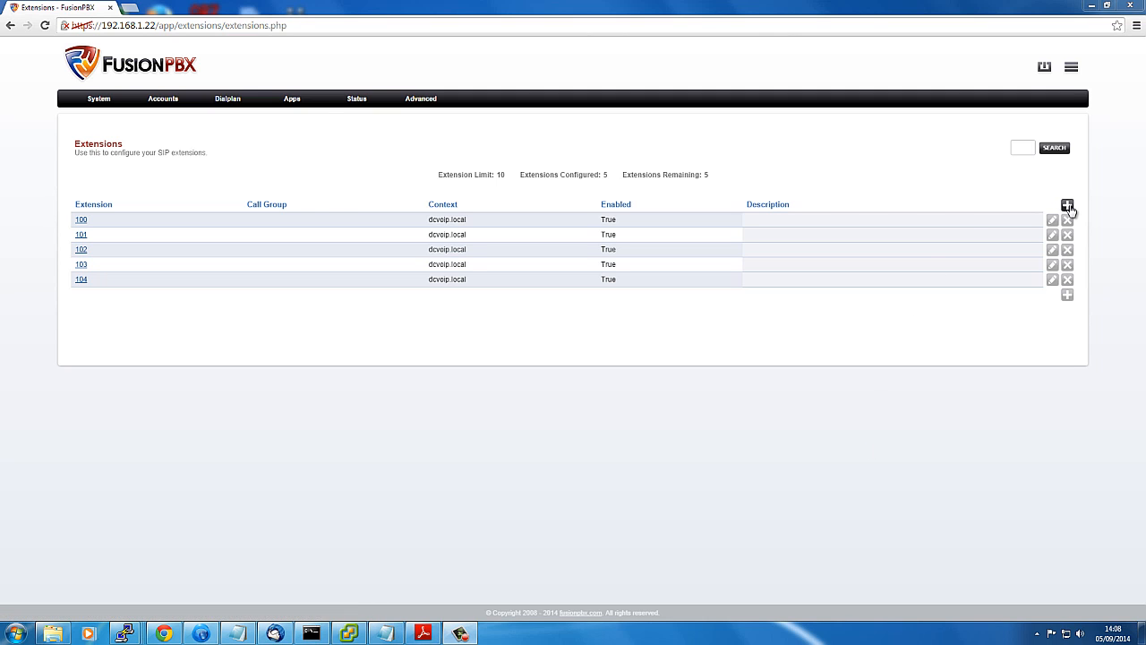
Save a new extension 200 with Range 10, then view the Accounts > Extensions list
{"action": "left_click", "coordinate": [1066, 205]}
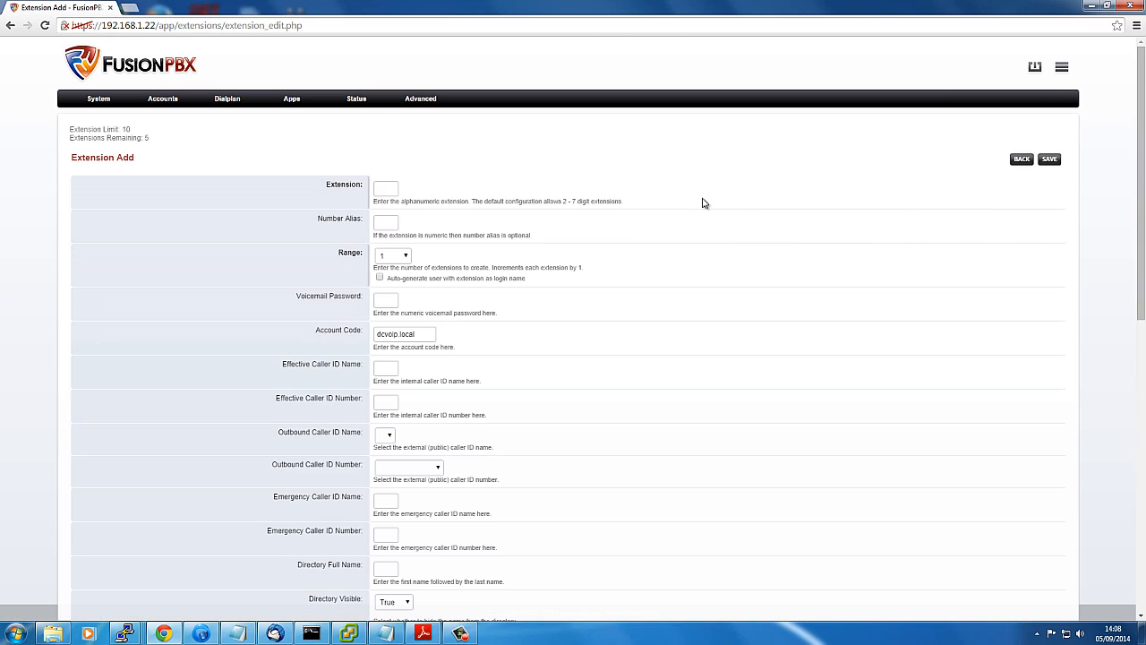
{"action": "left_click", "coordinate": [386, 188]}
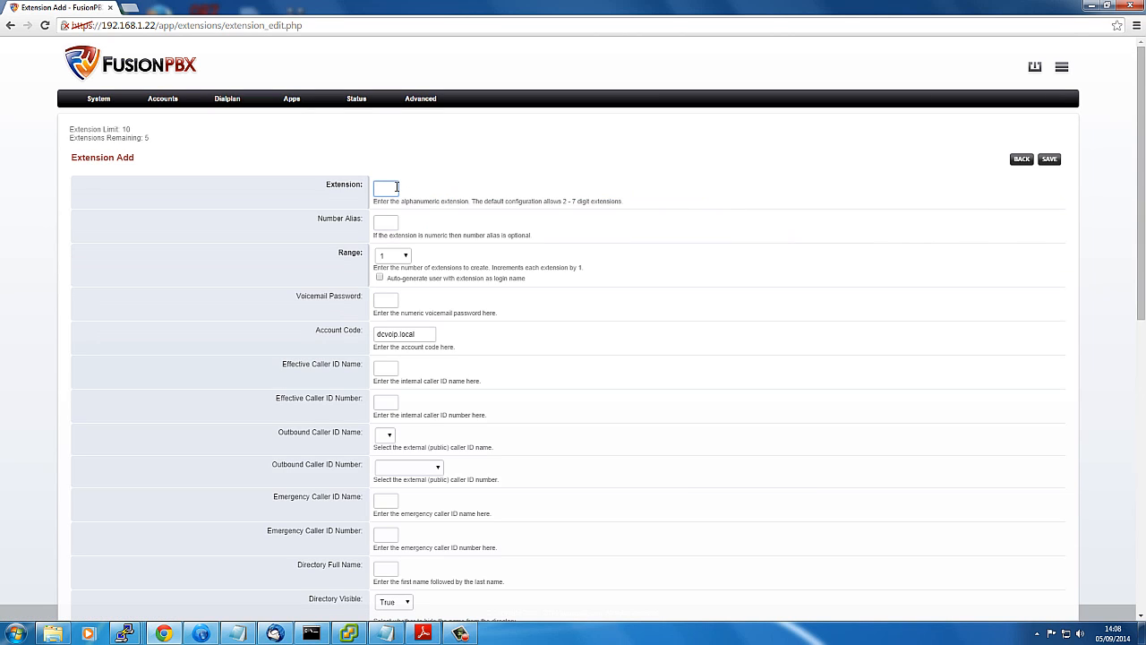
{"action": "type", "text": "200"}
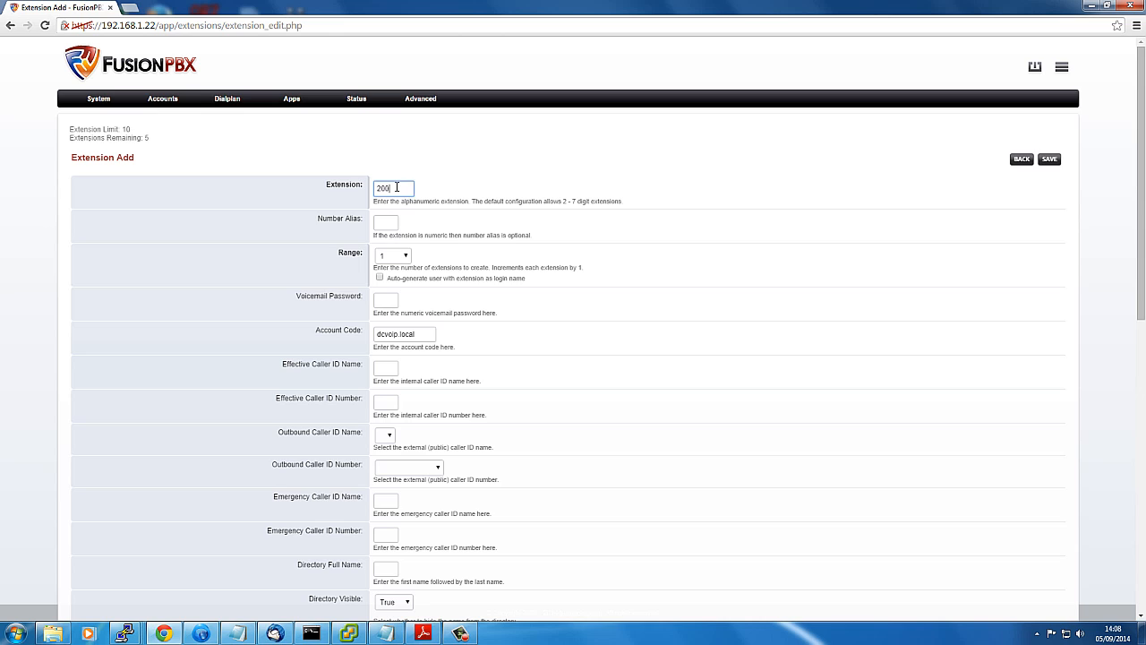
{"action": "left_click", "coordinate": [392, 255]}
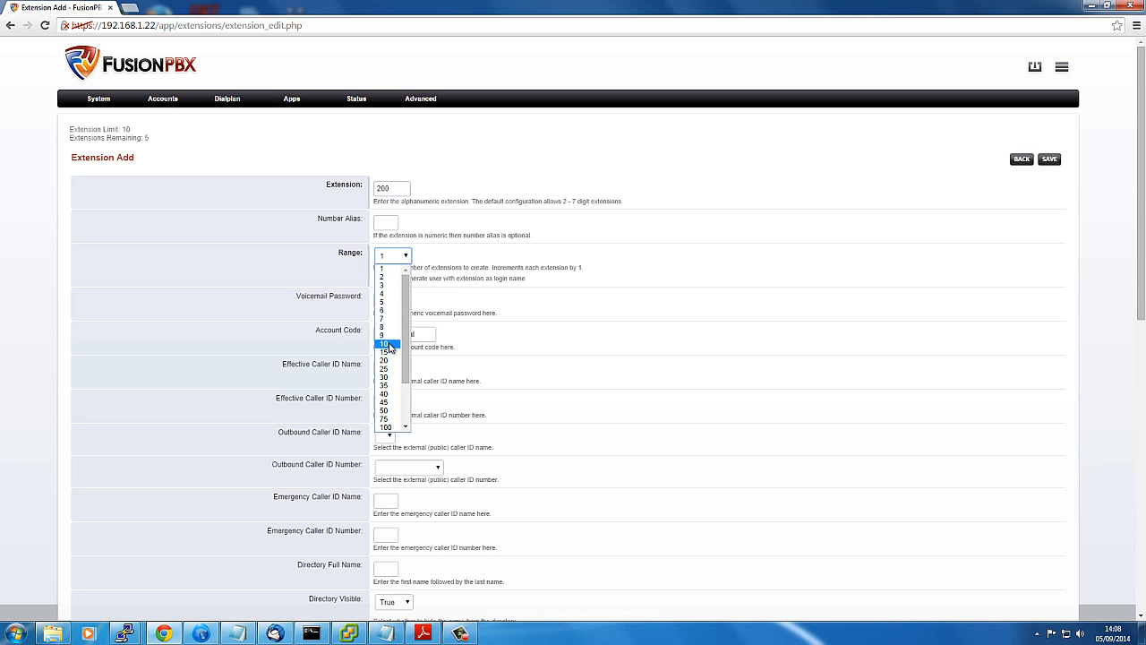
{"action": "left_click", "coordinate": [385, 343]}
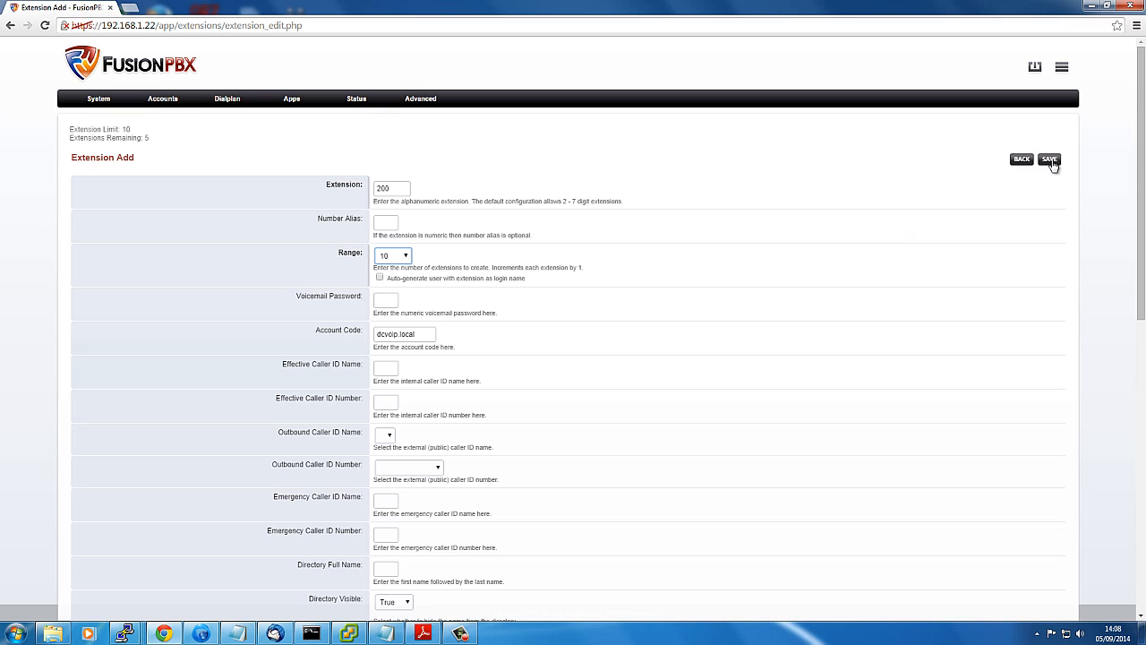
{"action": "left_click", "coordinate": [1049, 160]}
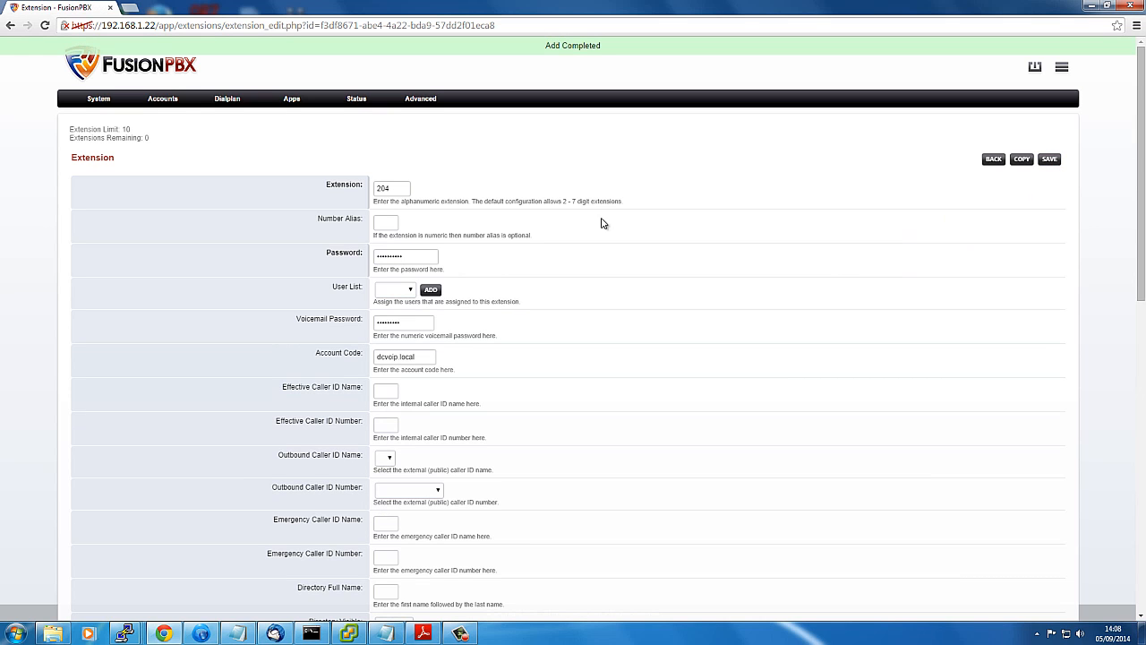
{"action": "left_click", "coordinate": [162, 98]}
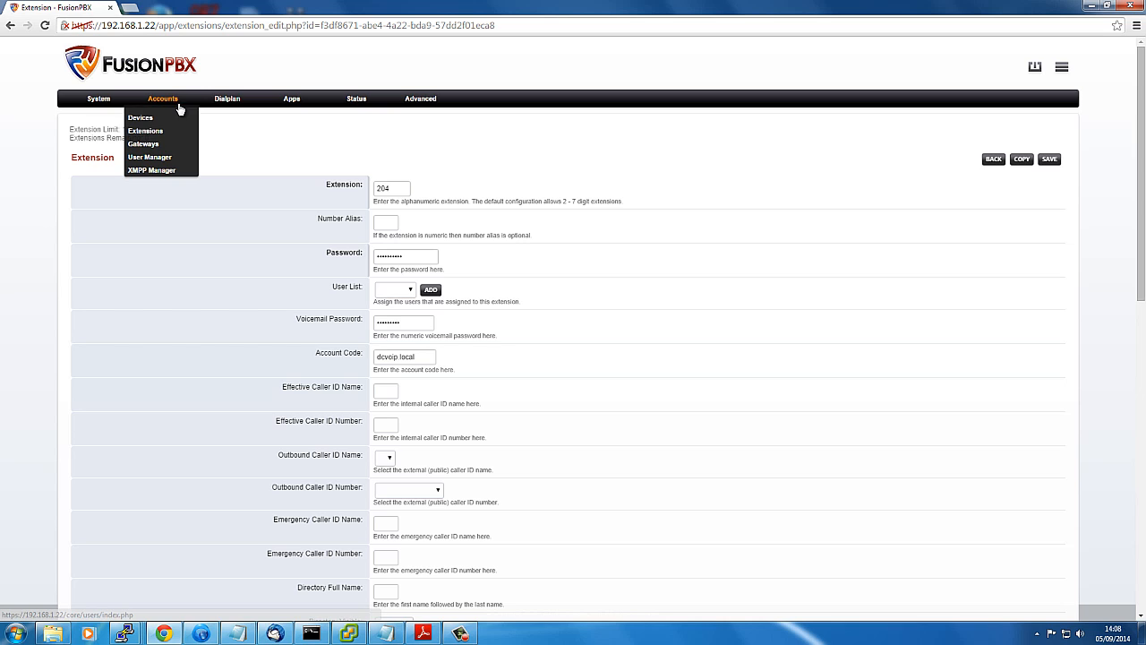
{"action": "left_click", "coordinate": [145, 130]}
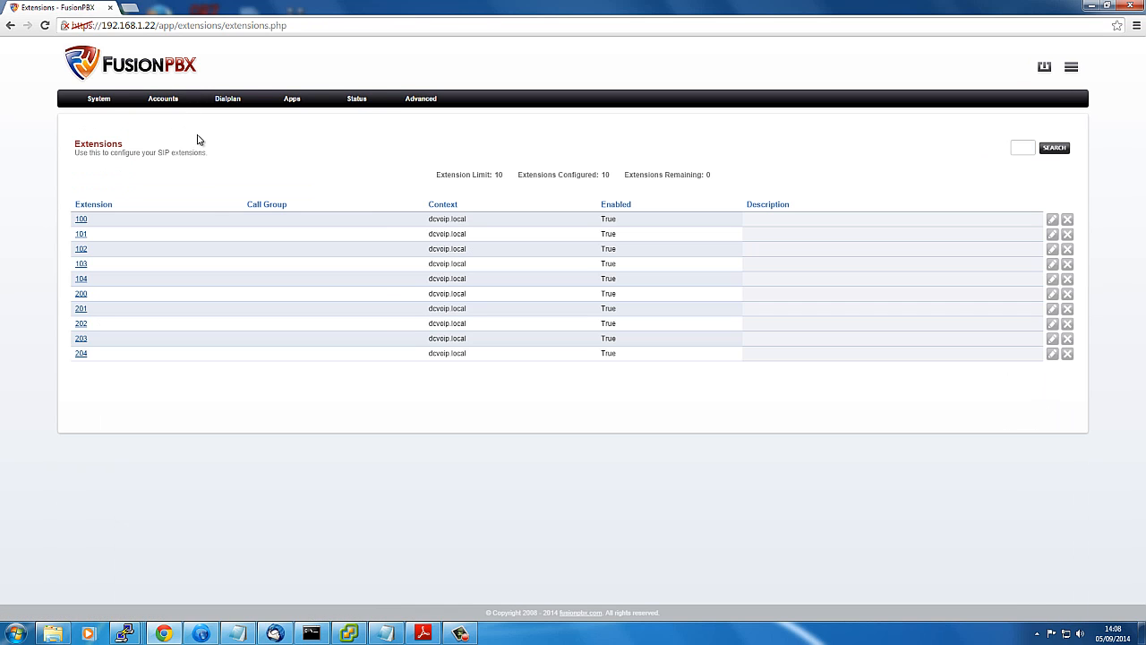
{"action": "mouse_move", "coordinate": [140, 411]}
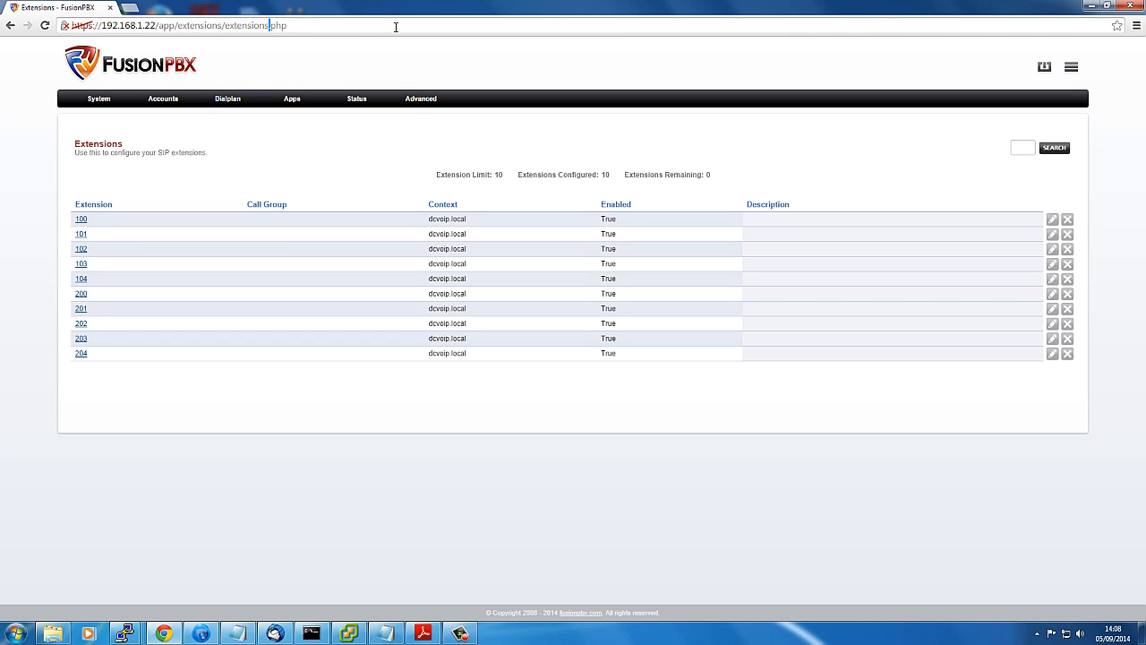
Load extension_edit.php via the URL and try saving a new extension 210 twice
{"action": "type", "text": "_edit"}
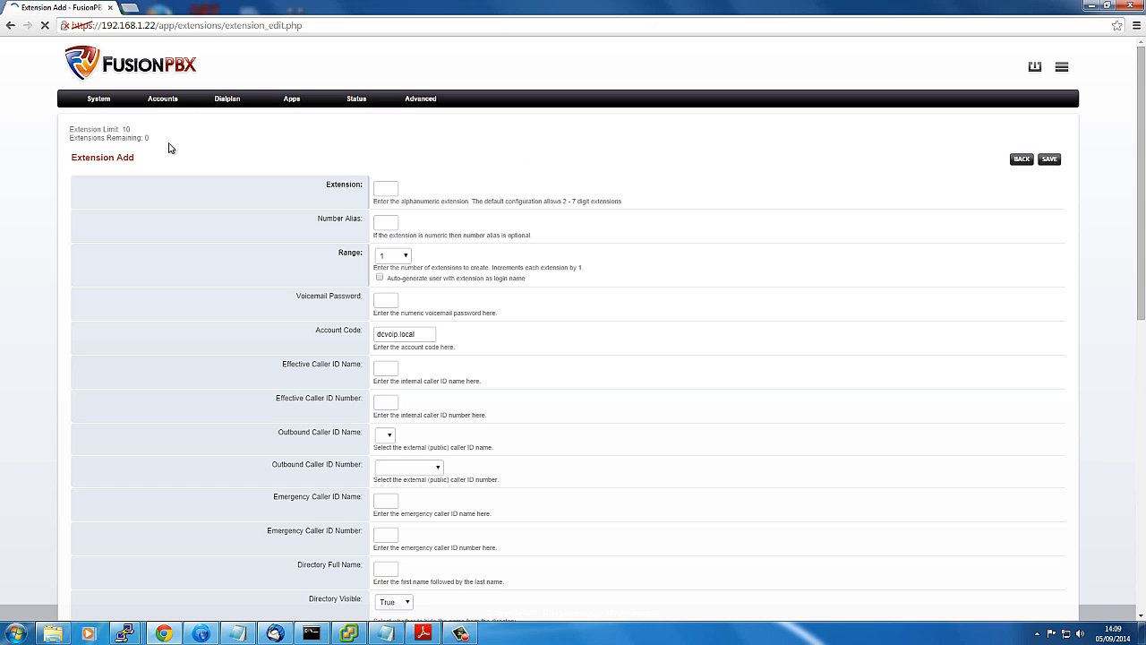
{"action": "left_click", "coordinate": [386, 188]}
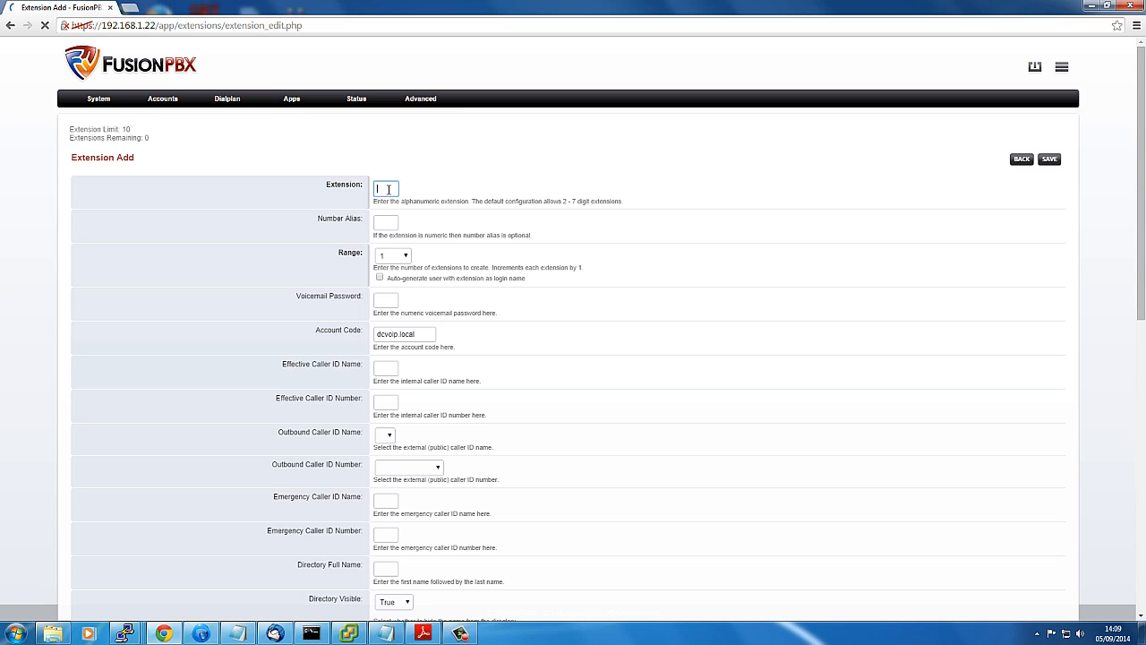
{"action": "type", "text": "20"}
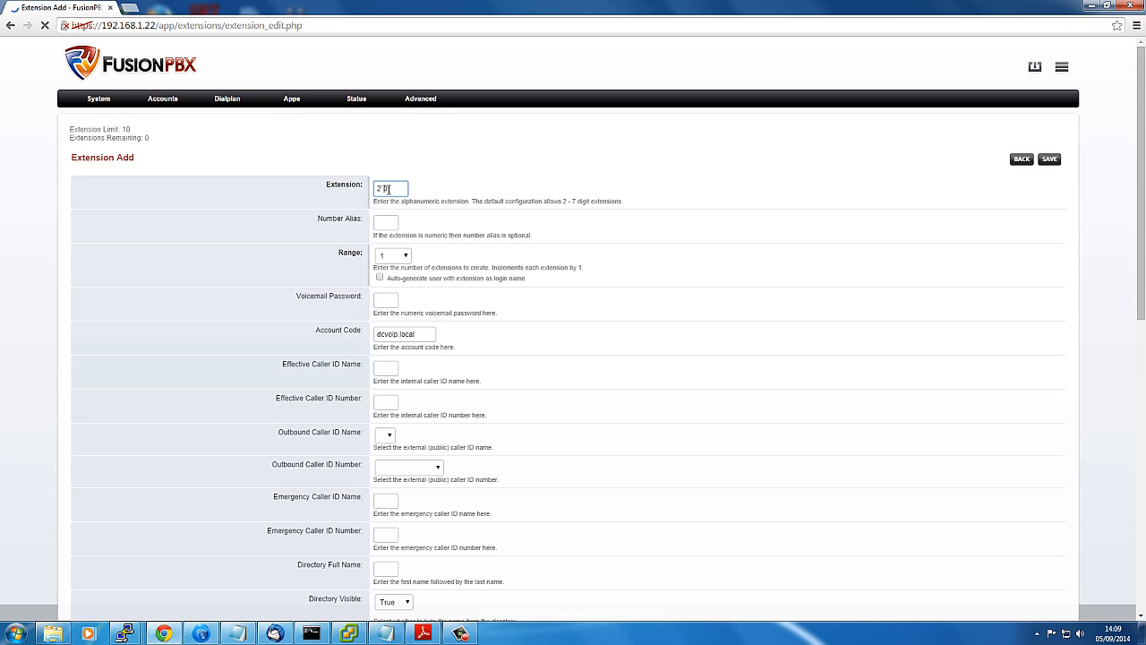
{"action": "type", "text": "210"}
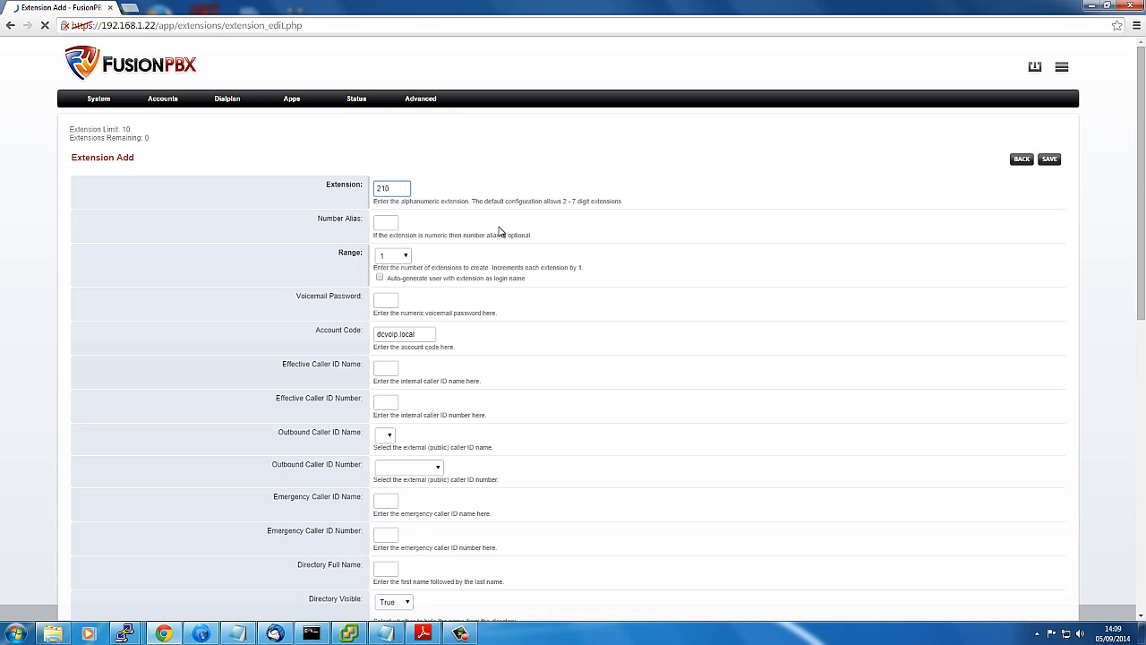
{"action": "left_click", "coordinate": [1048, 158]}
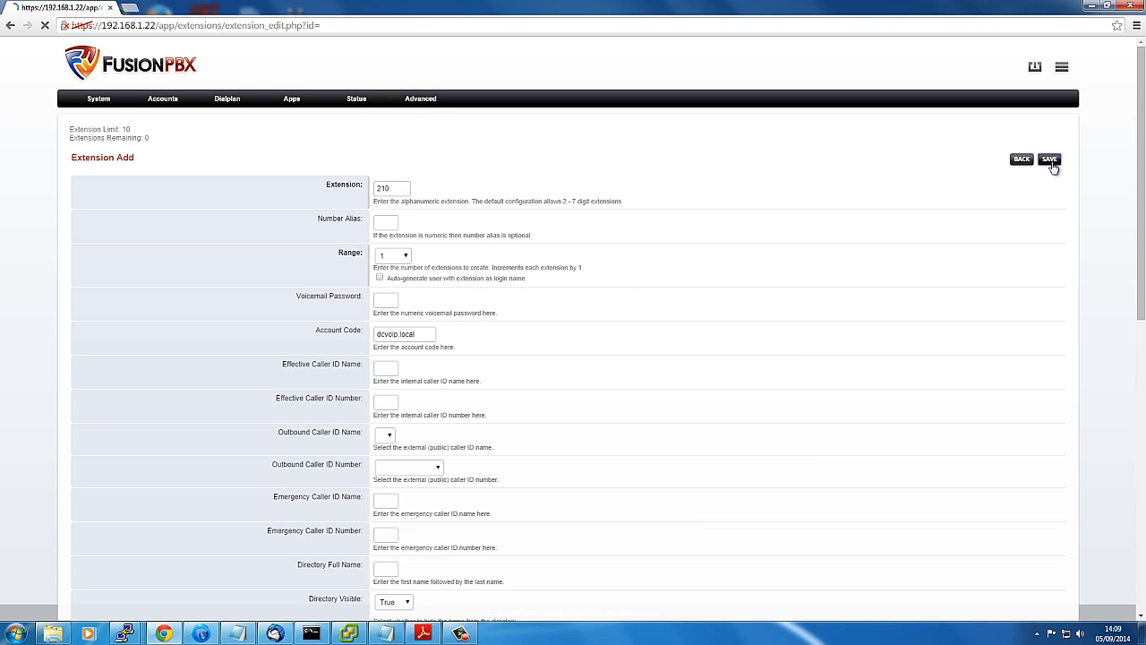
{"action": "left_click", "coordinate": [1049, 158]}
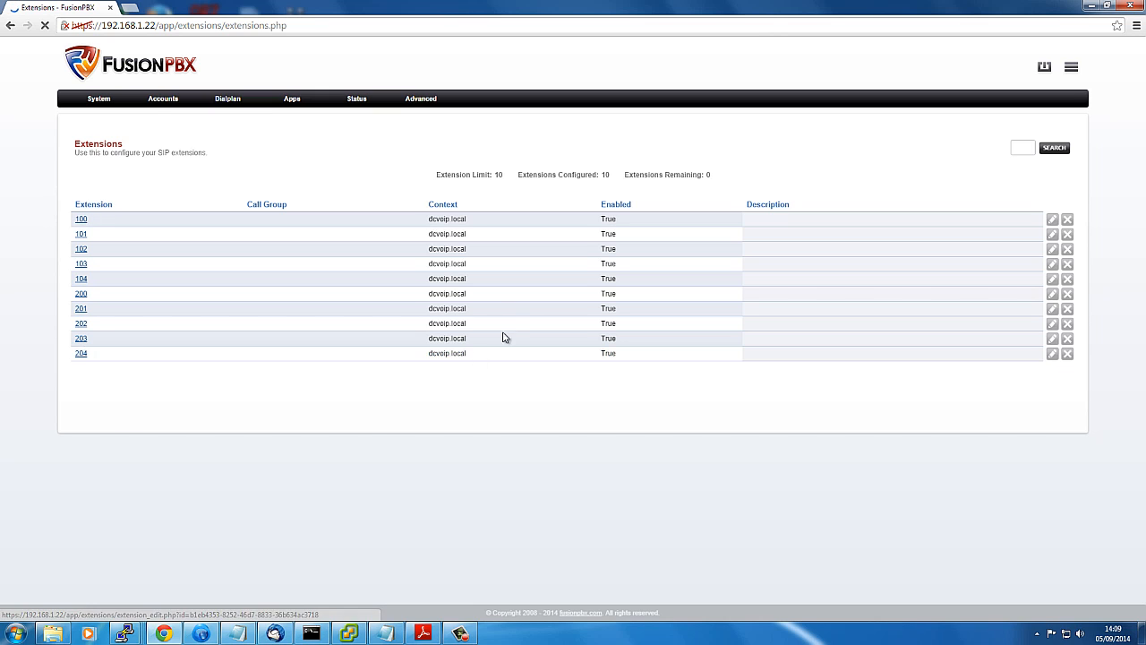
{"action": "mouse_move", "coordinate": [1015, 165]}
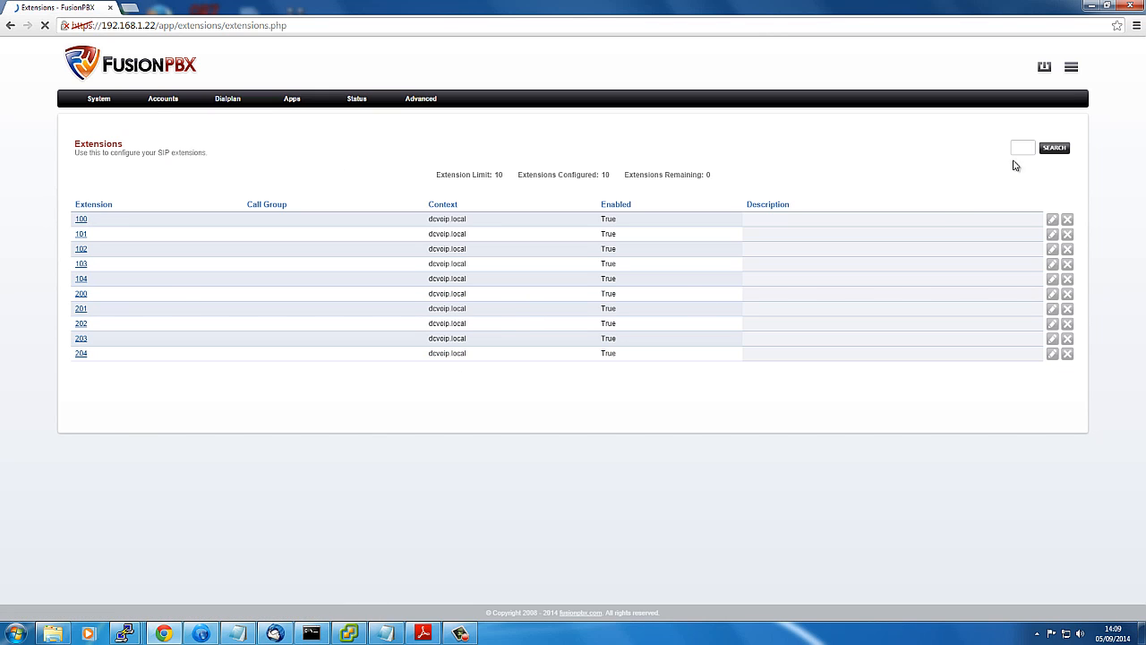